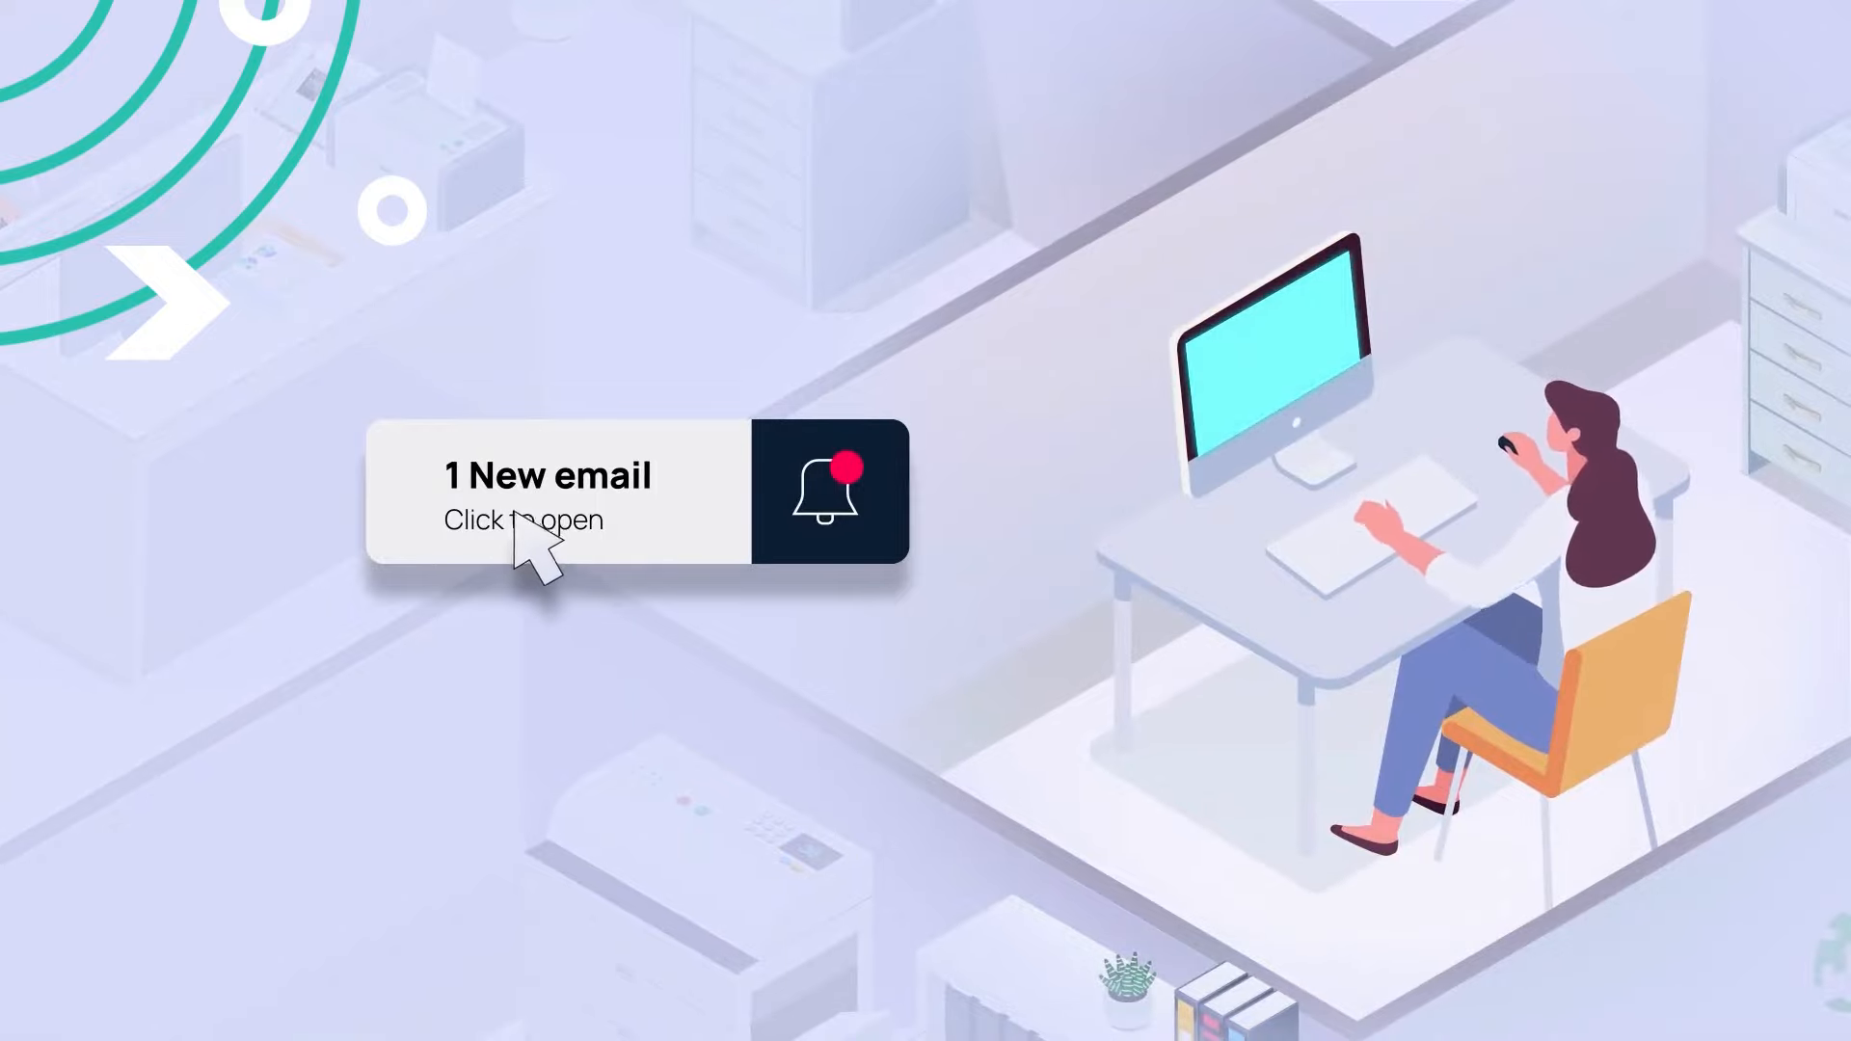
pyautogui.click(543, 494)
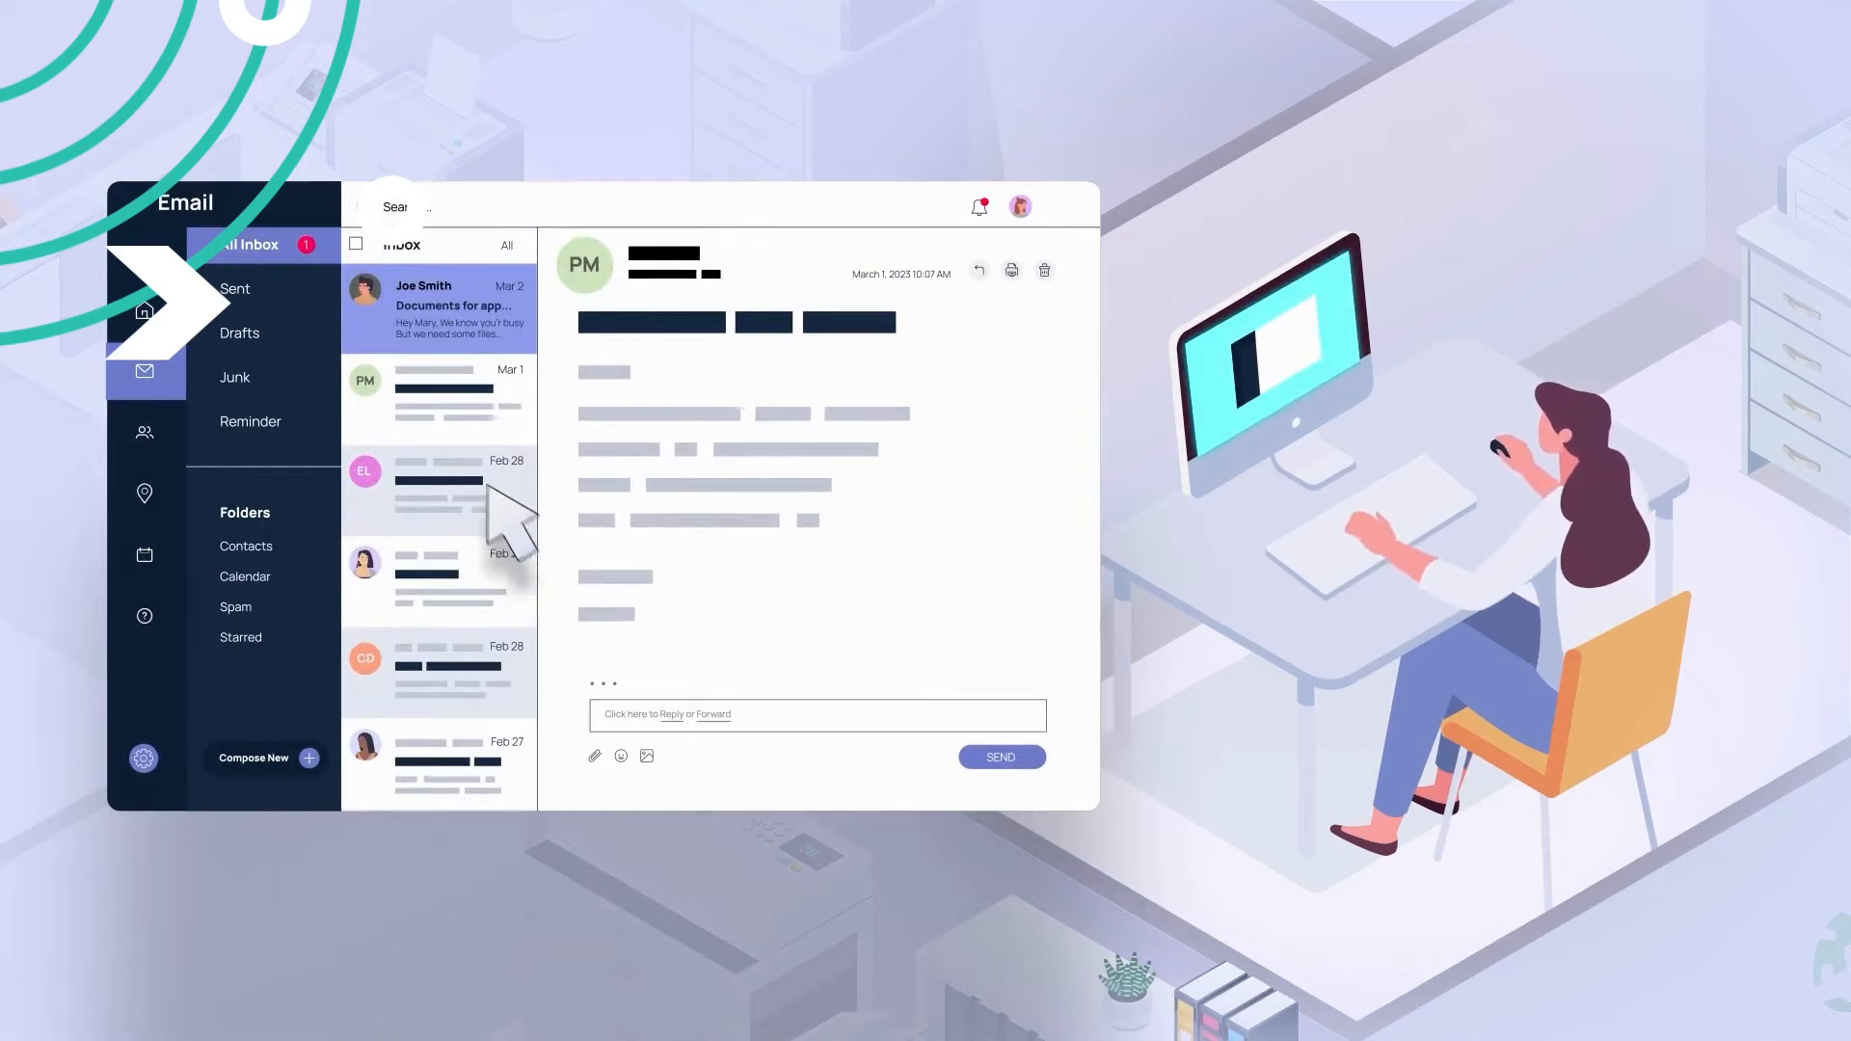
pyautogui.click(438, 308)
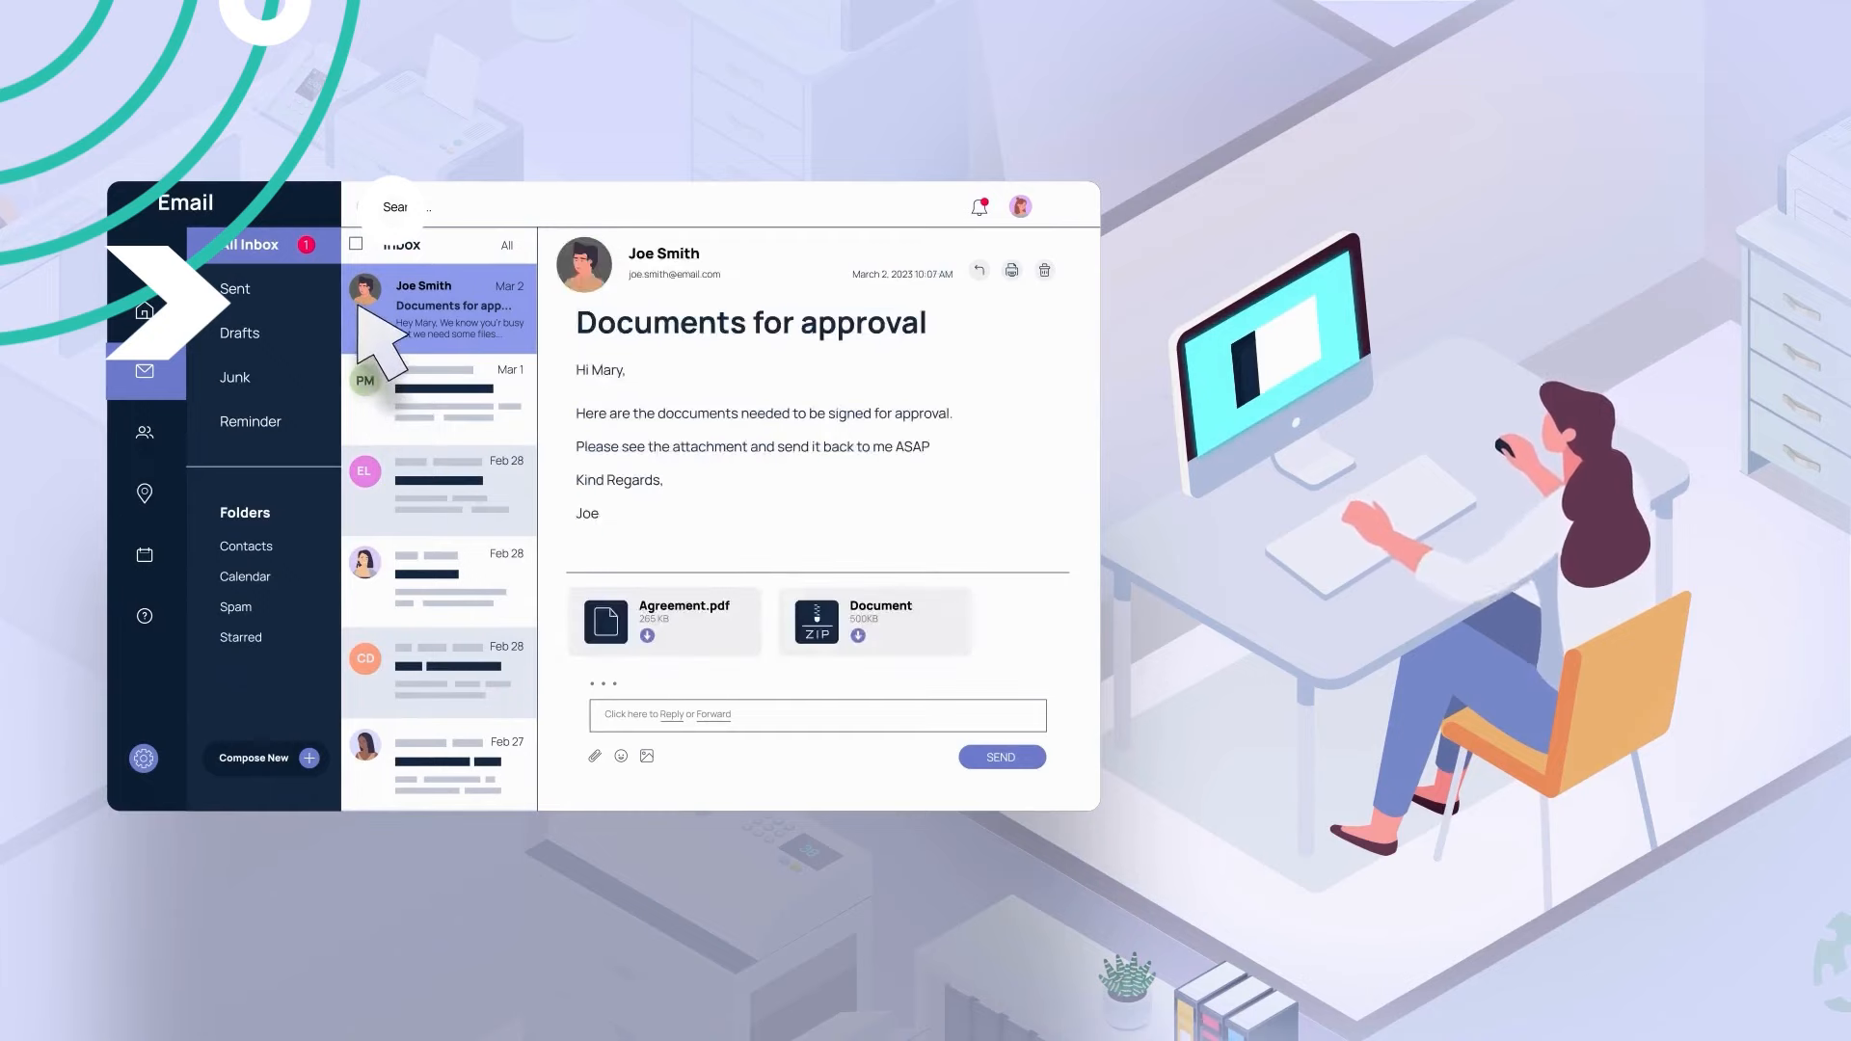